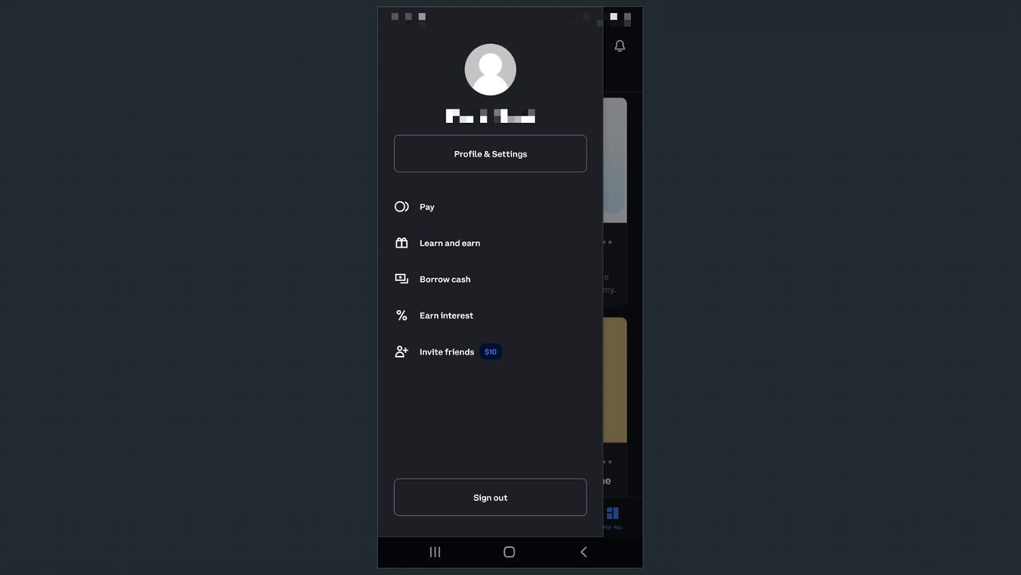
# Step: Go to Pay from the side menu, where the debit card waitlist notice appears
pyautogui.click(428, 207)
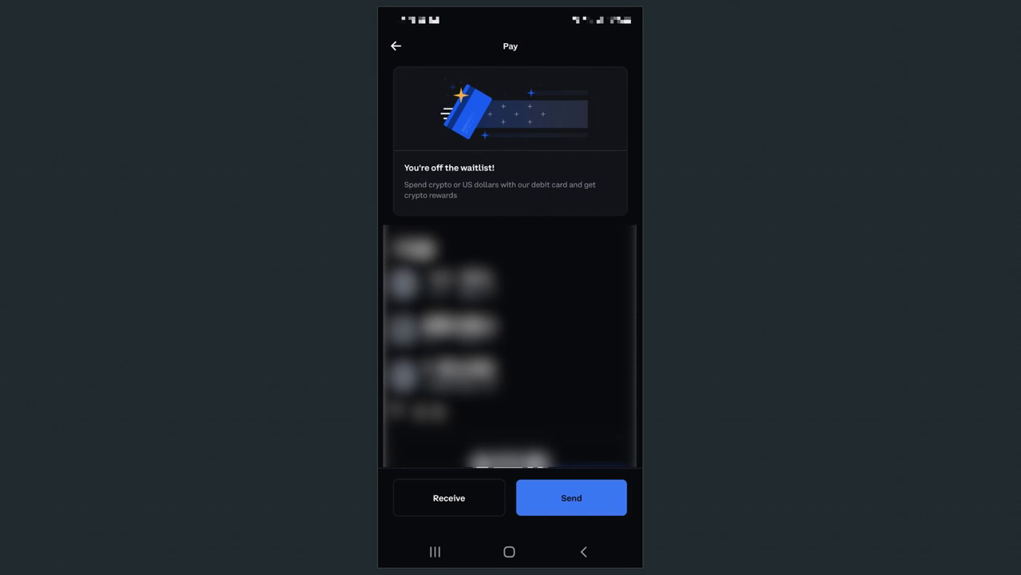
# Step: Start the Visa debit card offer from the 'You're off the waitlist!' banner
pyautogui.click(511, 140)
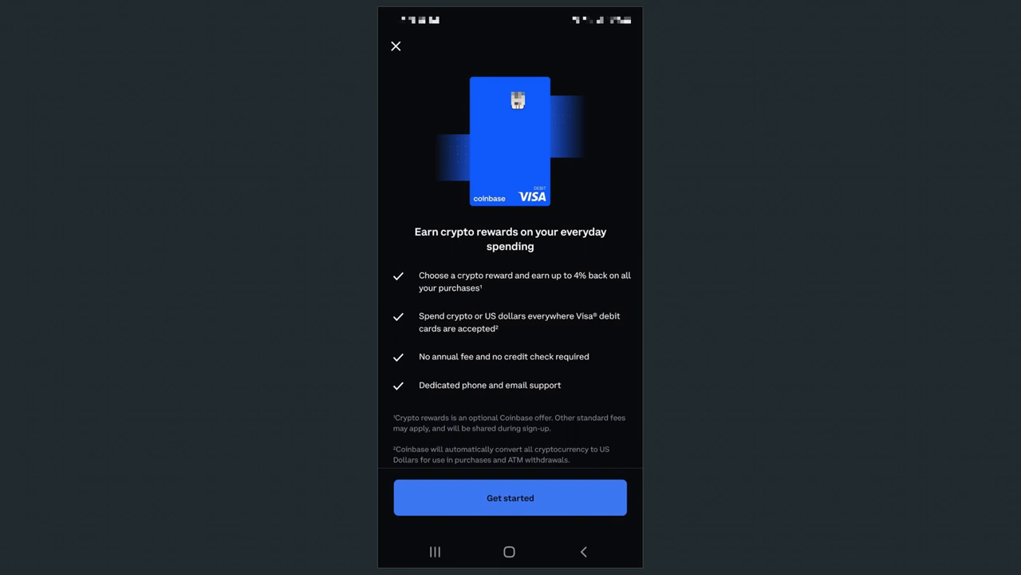
# Step: Complete the card signup, accepting the card name and approving the mailing address
pyautogui.click(511, 498)
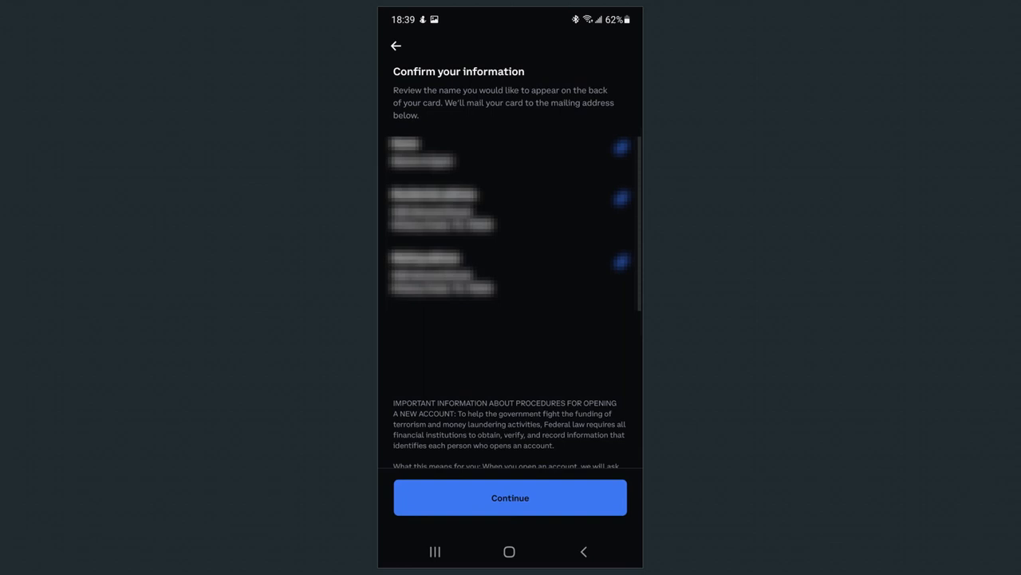
pyautogui.click(511, 498)
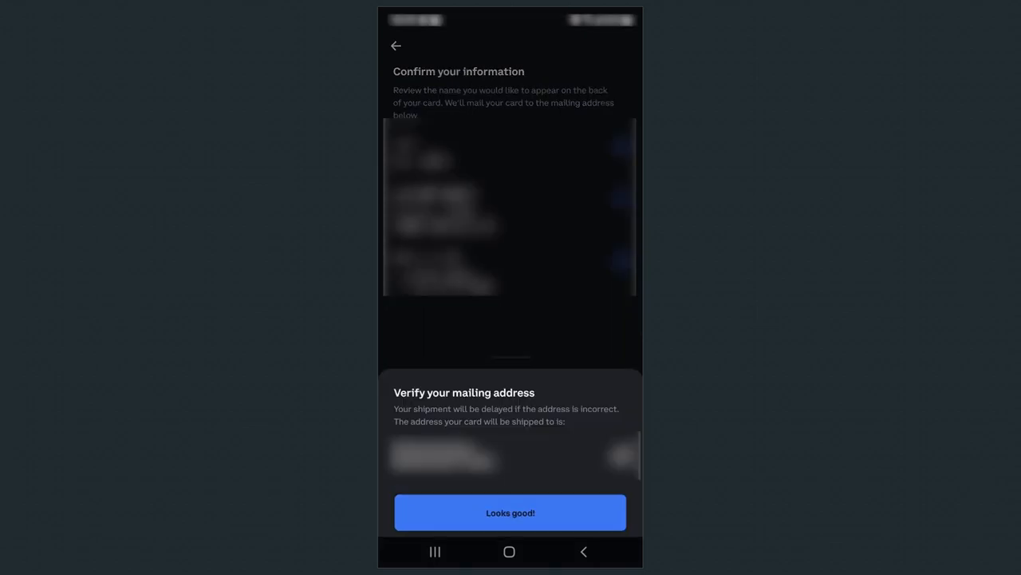
pyautogui.click(511, 512)
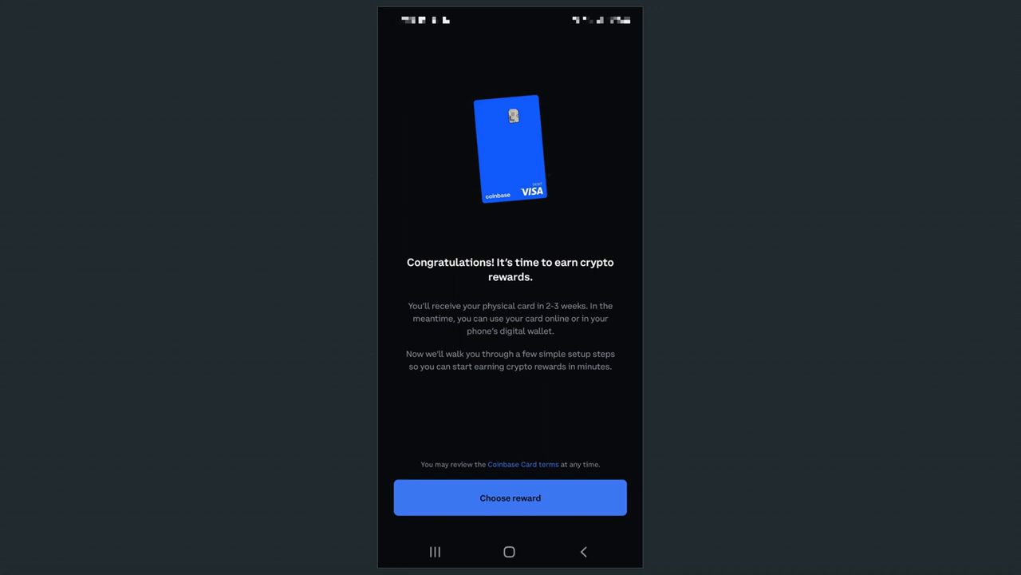
# Step: Choose a crypto reward for the card and continue to adding funds
pyautogui.click(511, 498)
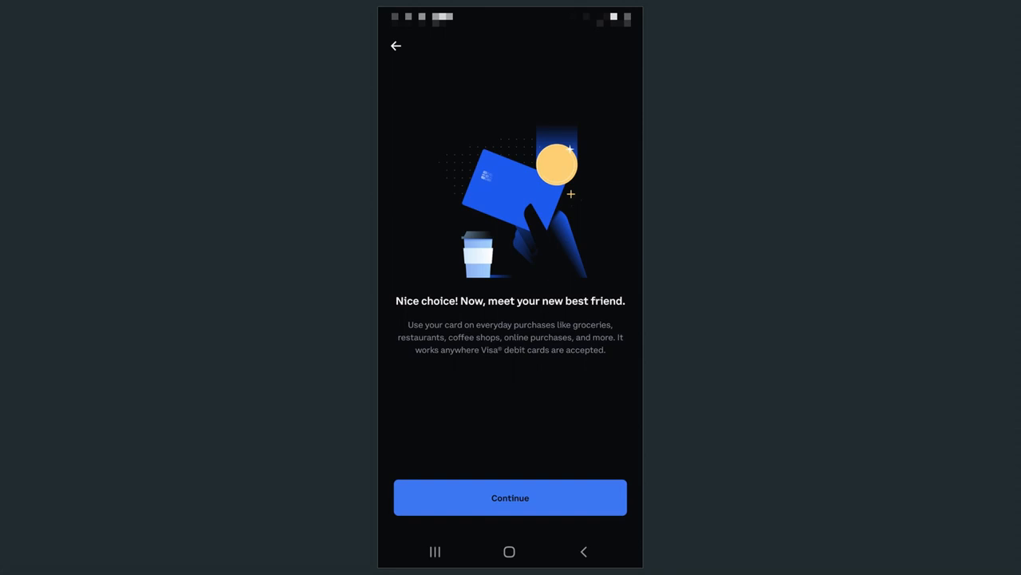
pyautogui.click(511, 498)
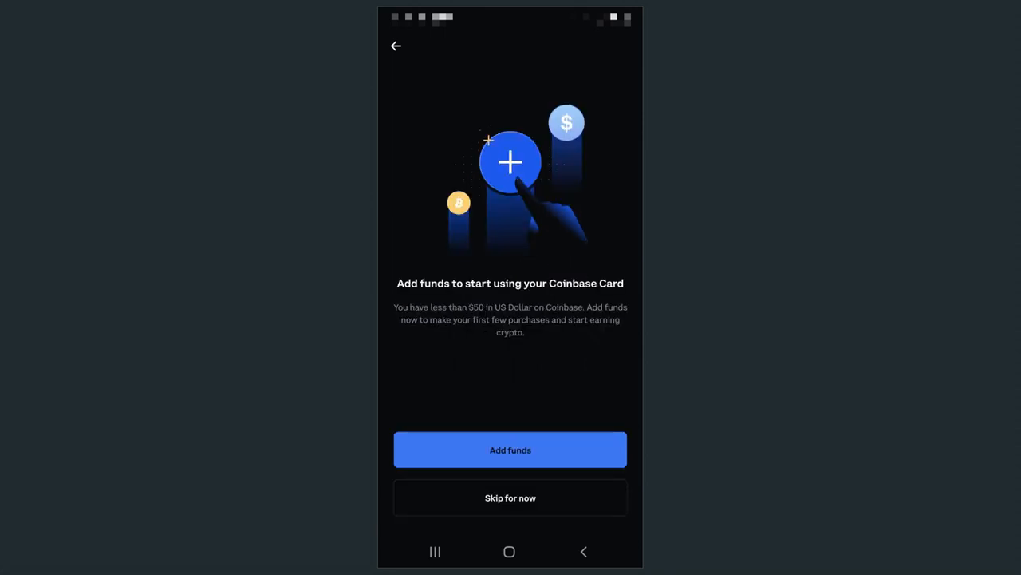